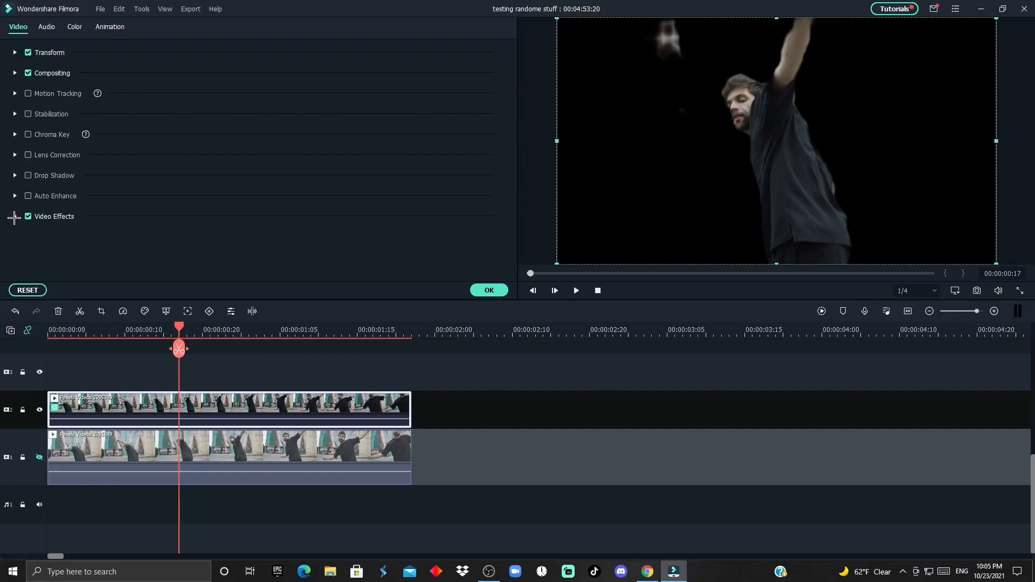
# - Expand the top clip's Video Effects to check its Human Segmentation settings
pyautogui.click(109, 27)
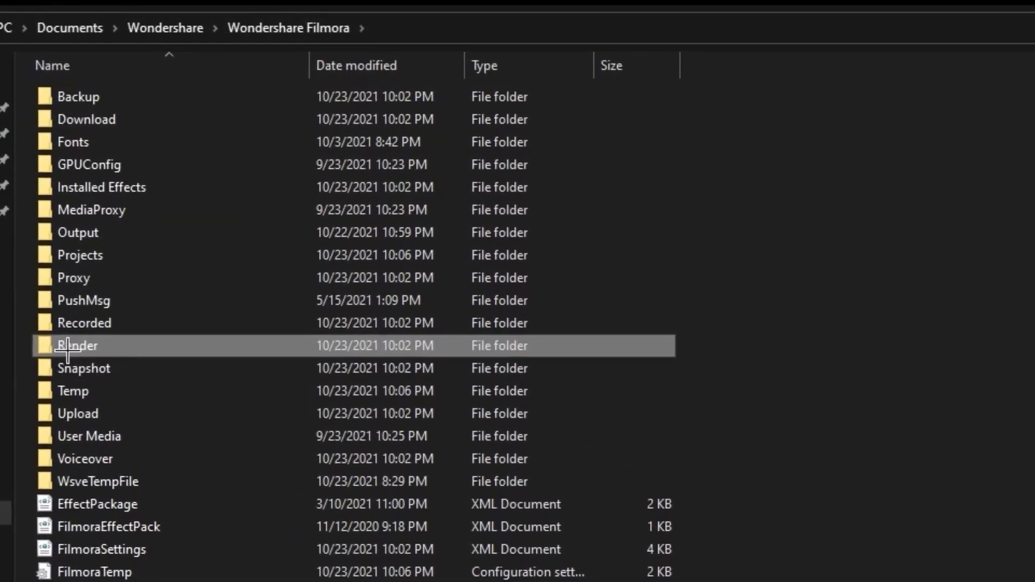
# - Open the Render folder under Documents > Wondershare > Wondershare Filmora
pyautogui.doubleClick(76, 345)
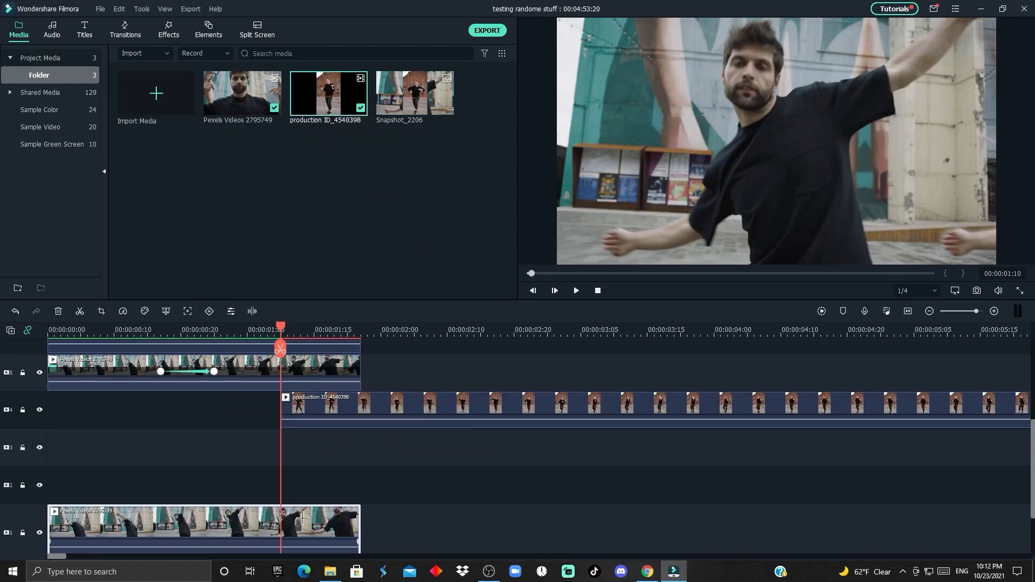
# - Keyframe the production clip's position at X -120 so the dancer slides in
pyautogui.click(168, 29)
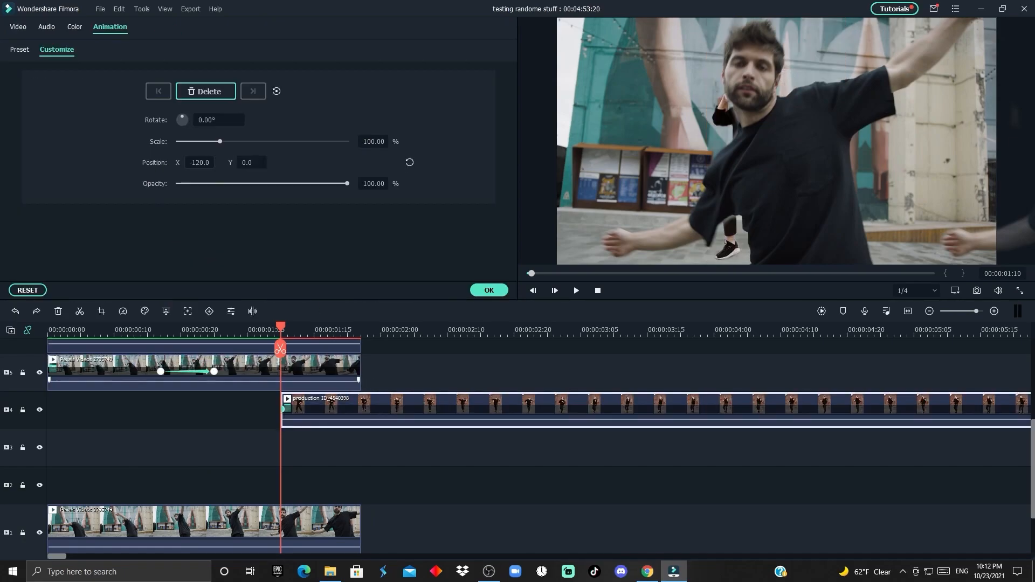
pyautogui.moveTo(221, 141); pyautogui.dragTo(203, 142)
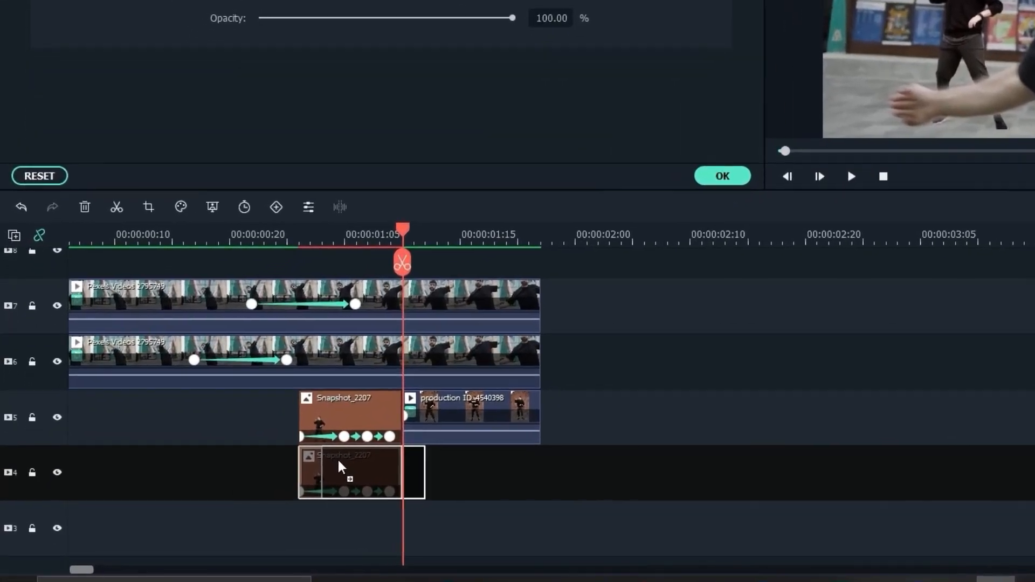
# - Scroll through the stacked Snapshot_2207 copies, then return to the project media library
pyautogui.scroll(-3)
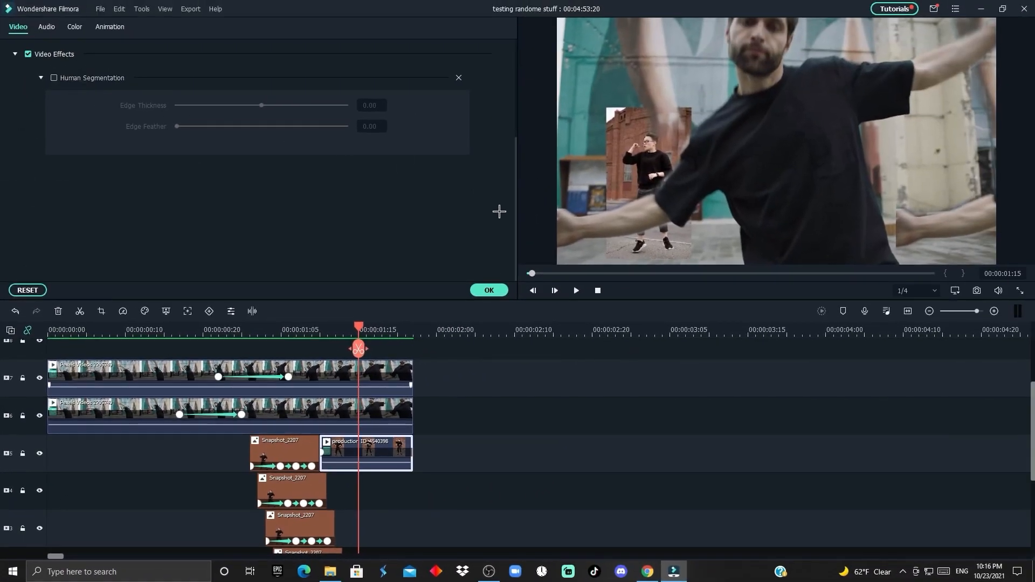
pyautogui.click(18, 29)
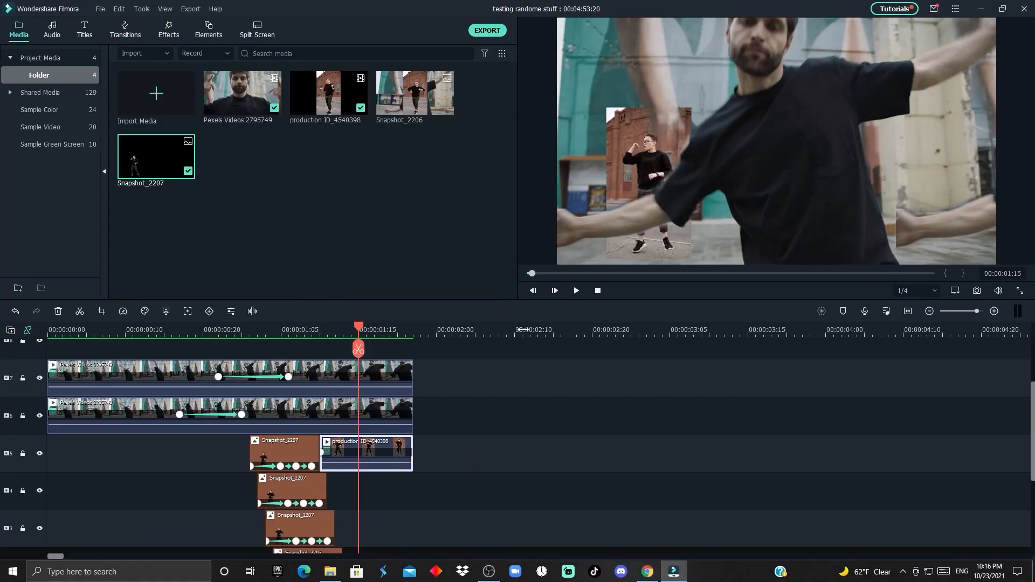
pyautogui.moveTo(656, 111)
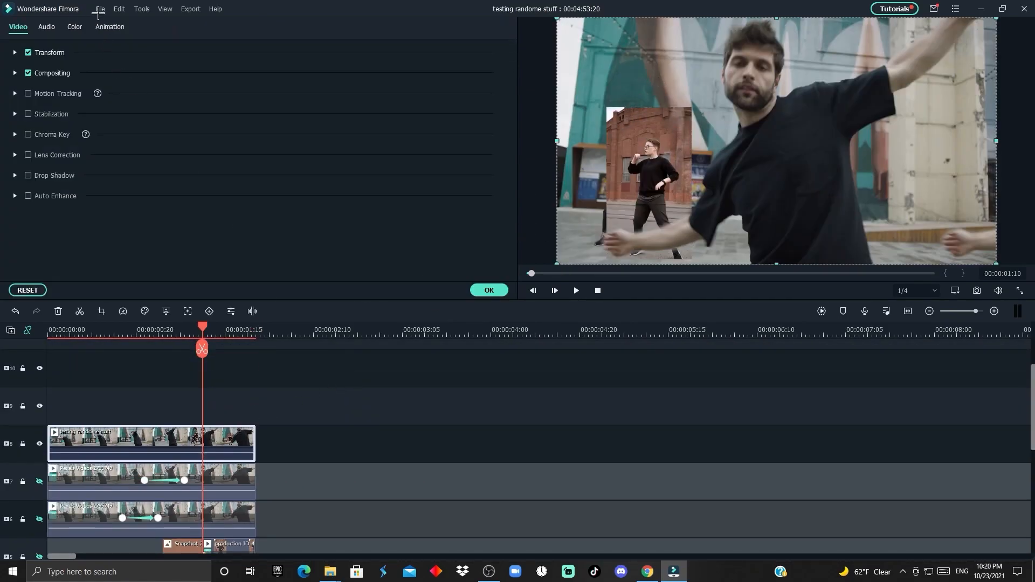
# - Open Video properties for the pasted third Pexels dance clip copy
pyautogui.click(109, 26)
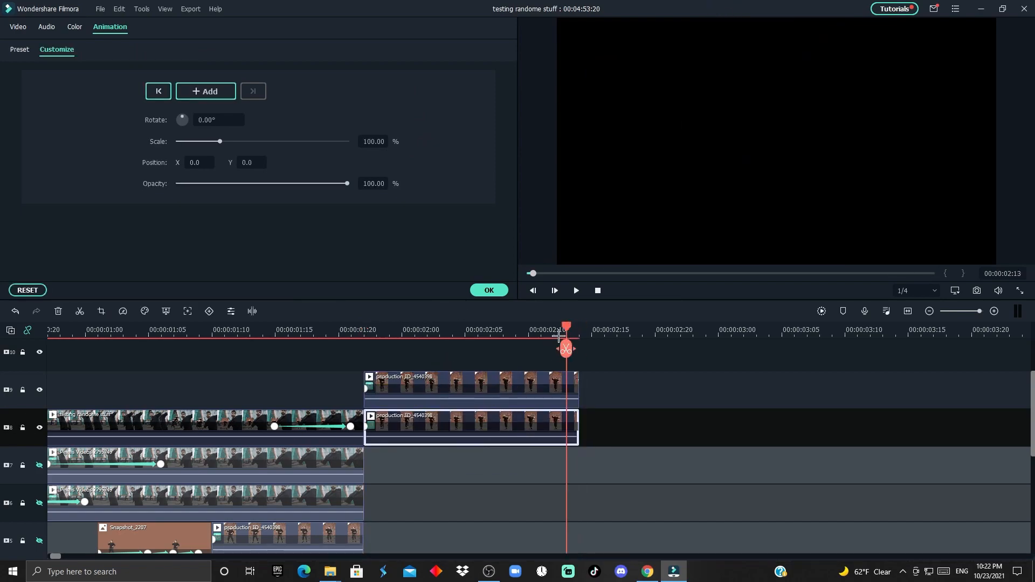
# - Move the playhead into the portrait clip and adjust its Scale for the zoom keyframe
pyautogui.click(440, 330)
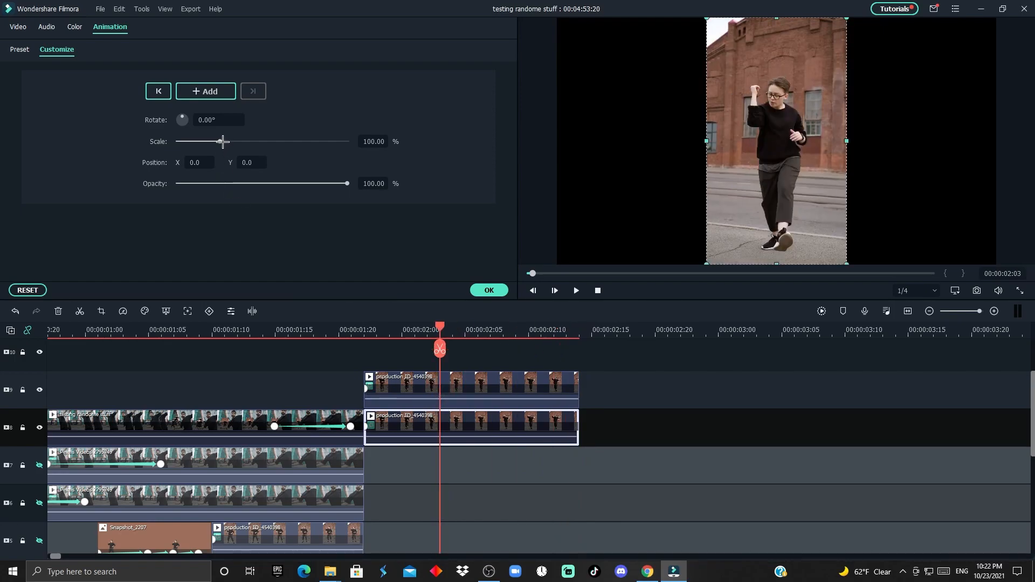
pyautogui.click(488, 290)
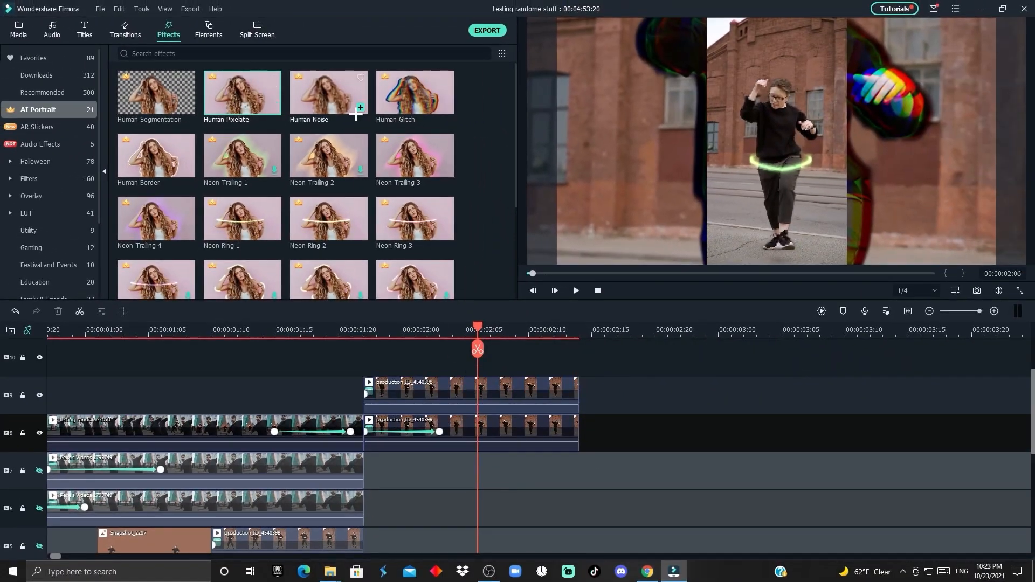
# - Add Human Glitch and an Up-Down 1 shake at Position Z 18.34 to the portrait clip
pyautogui.click(39, 195)
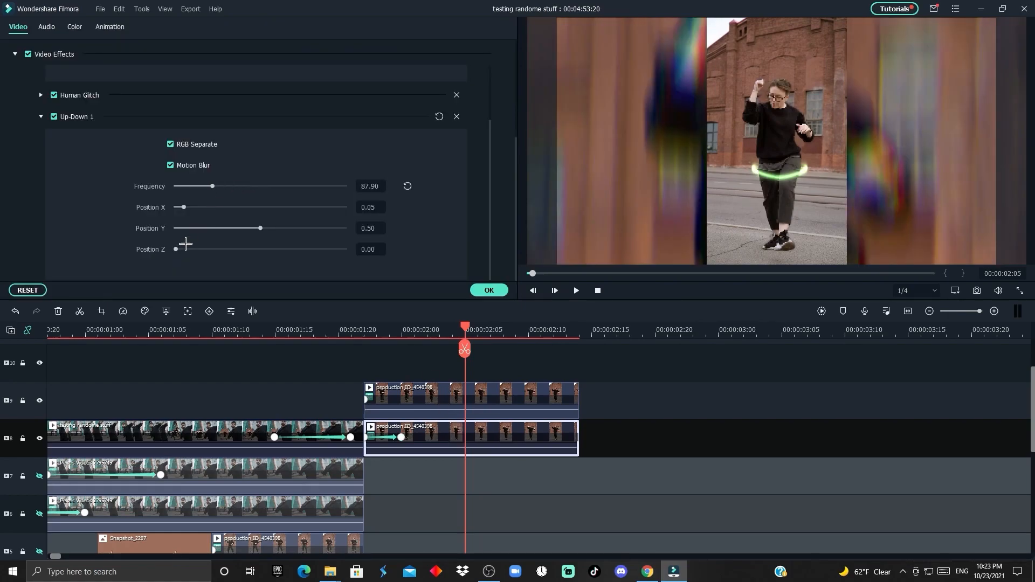
pyautogui.moveTo(176, 249); pyautogui.dragTo(188, 249)
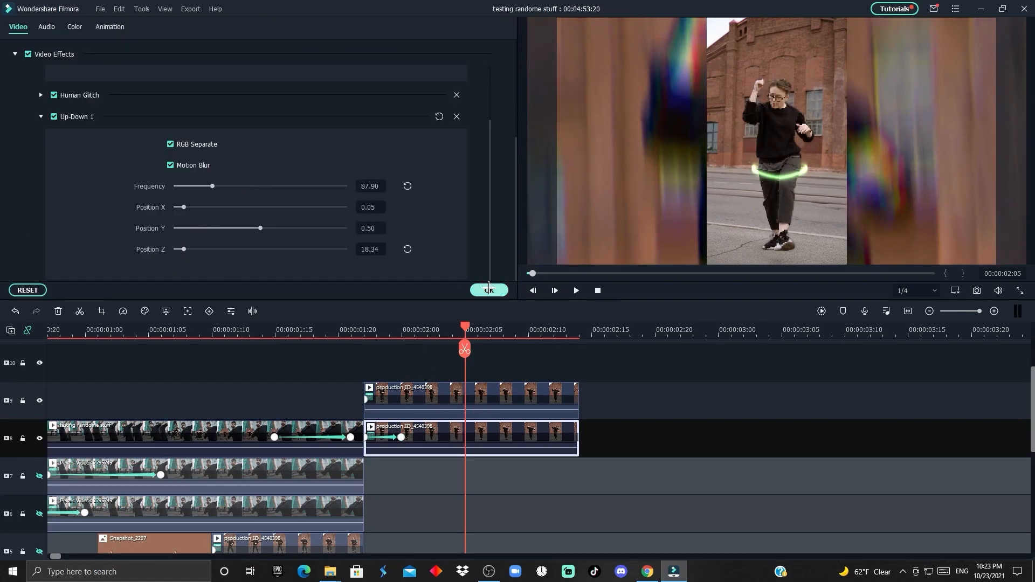
pyautogui.click(488, 291)
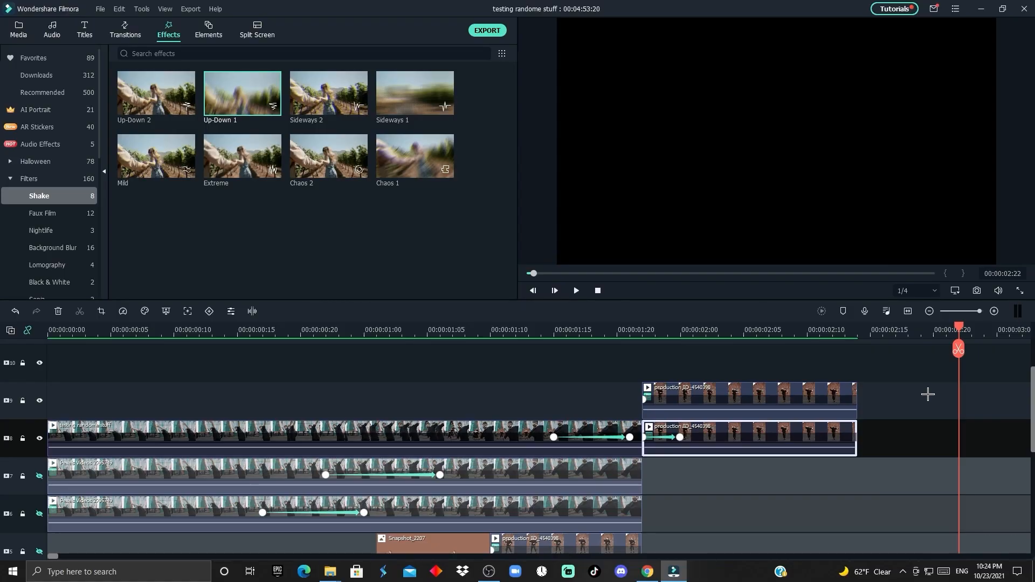